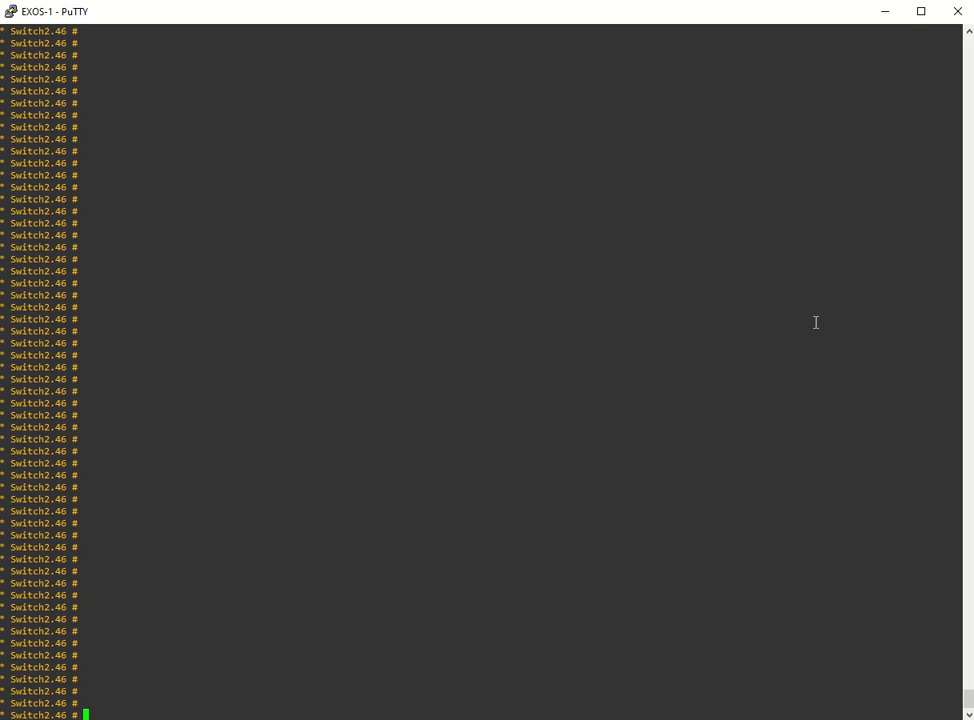
# Begin entering a show command at the Switch2 prompt
pyautogui.write('show')
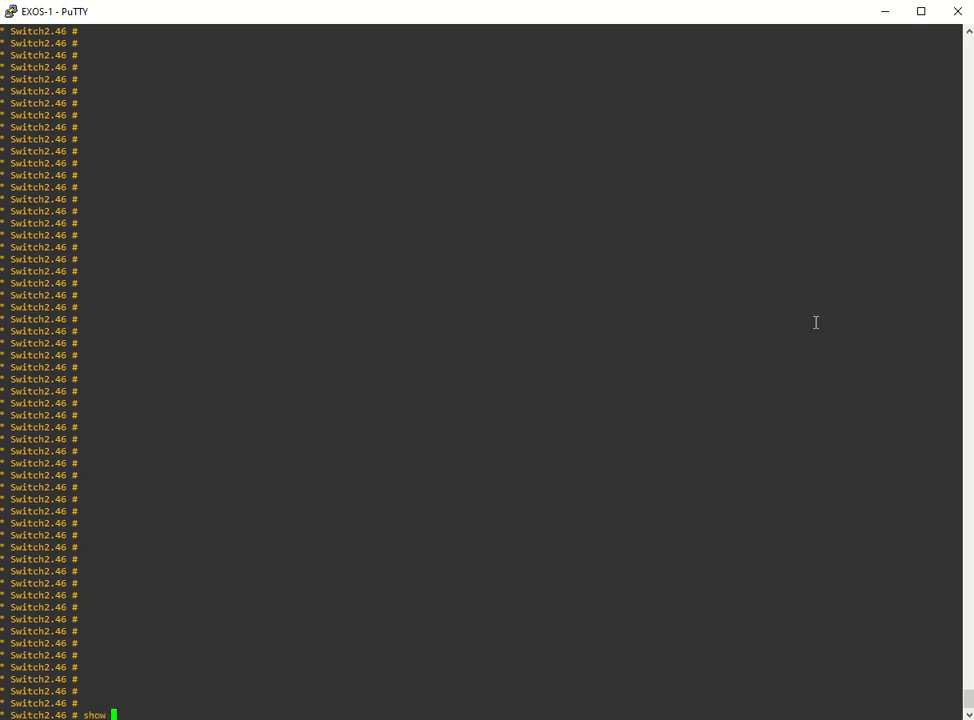
# Run "show management" to display CLI timeout, Telnet, SSH, web and SNMP access settings
pyautogui.write('n')
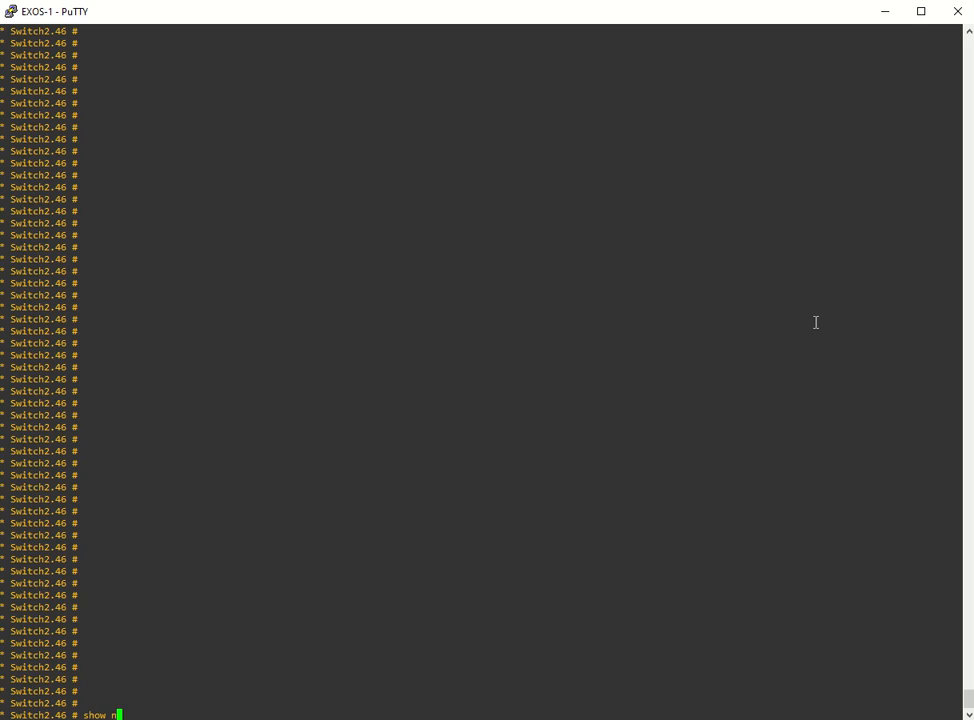
pyautogui.write('anage')
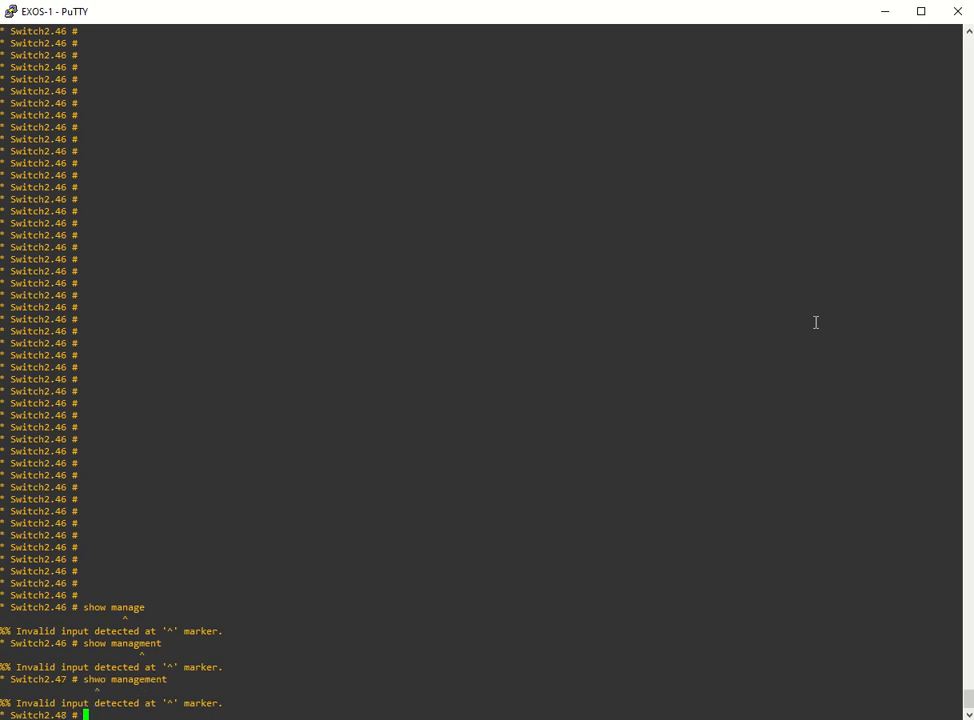
pyautogui.write('show management')
pyautogui.write('show version')
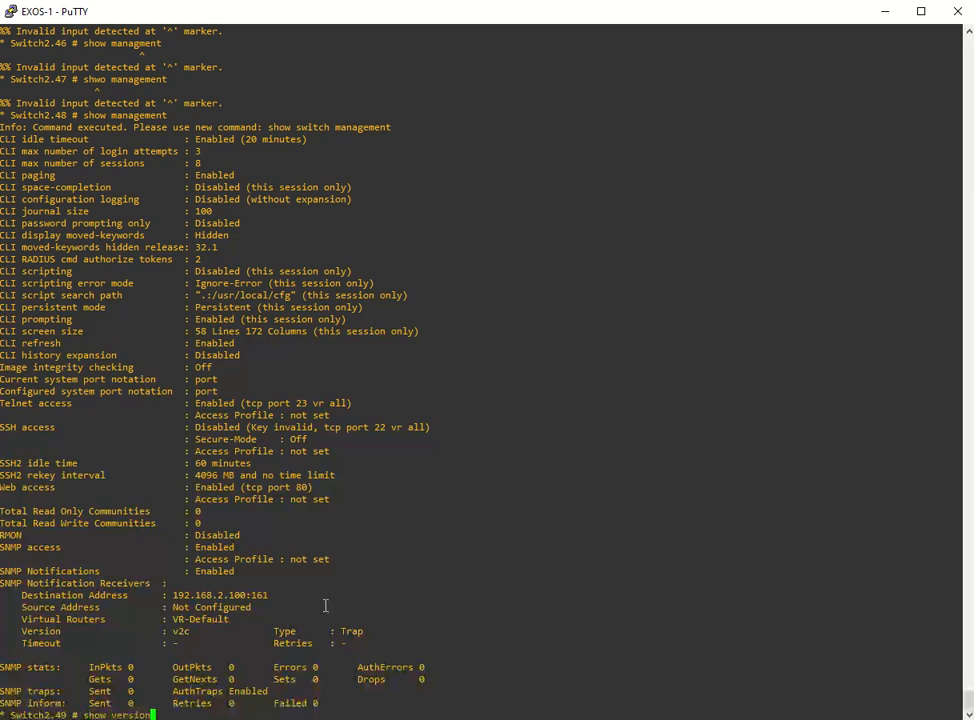
# Run "show version" for system name, MAC, uptime and boot images, then start "show switch"
pyautogui.press('Return')
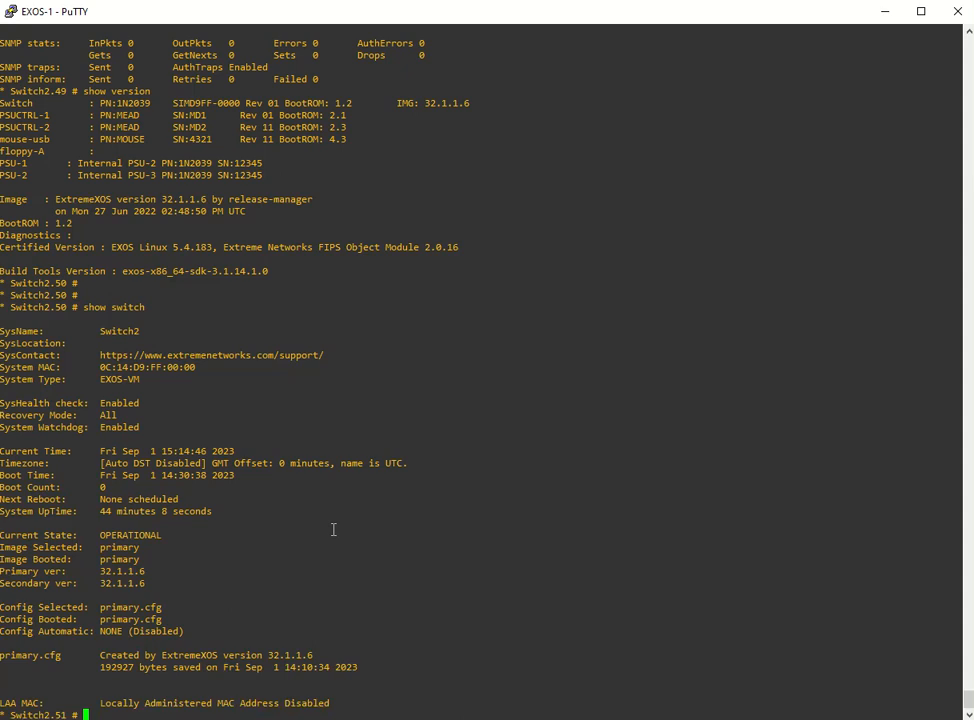
pyautogui.write('sh')
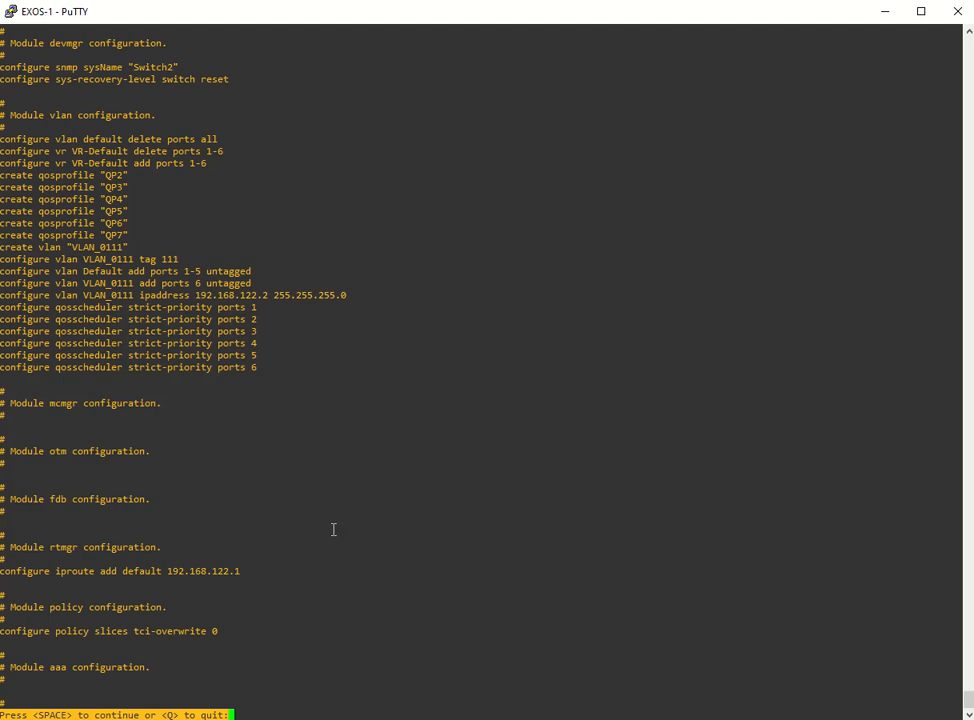
# Page through the full "show configuration" listing to its end
pyautogui.press('space')
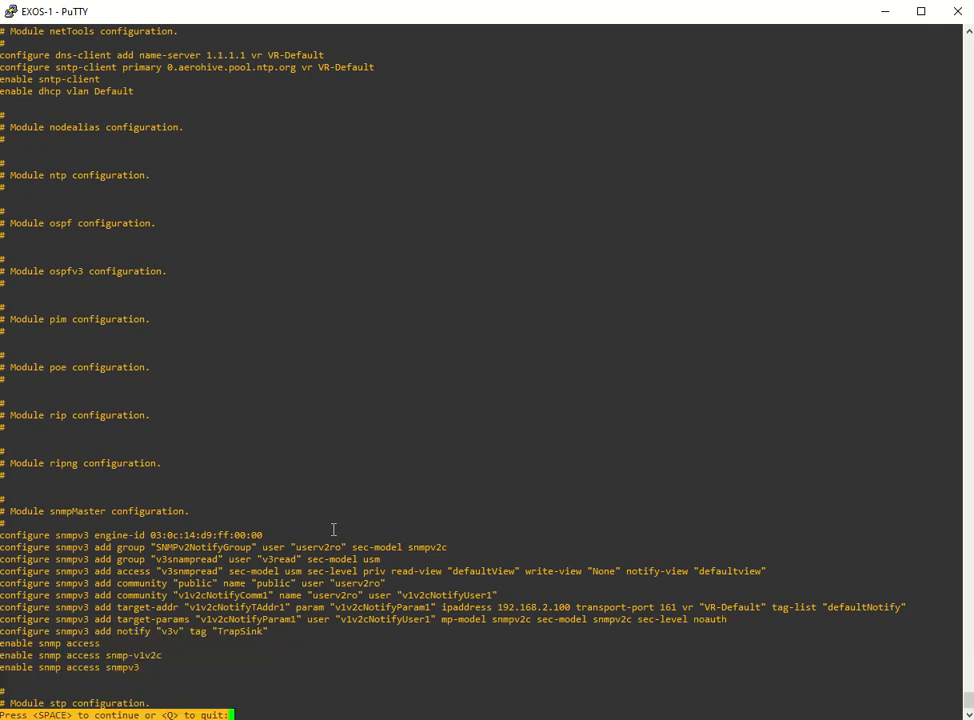
pyautogui.press('space')
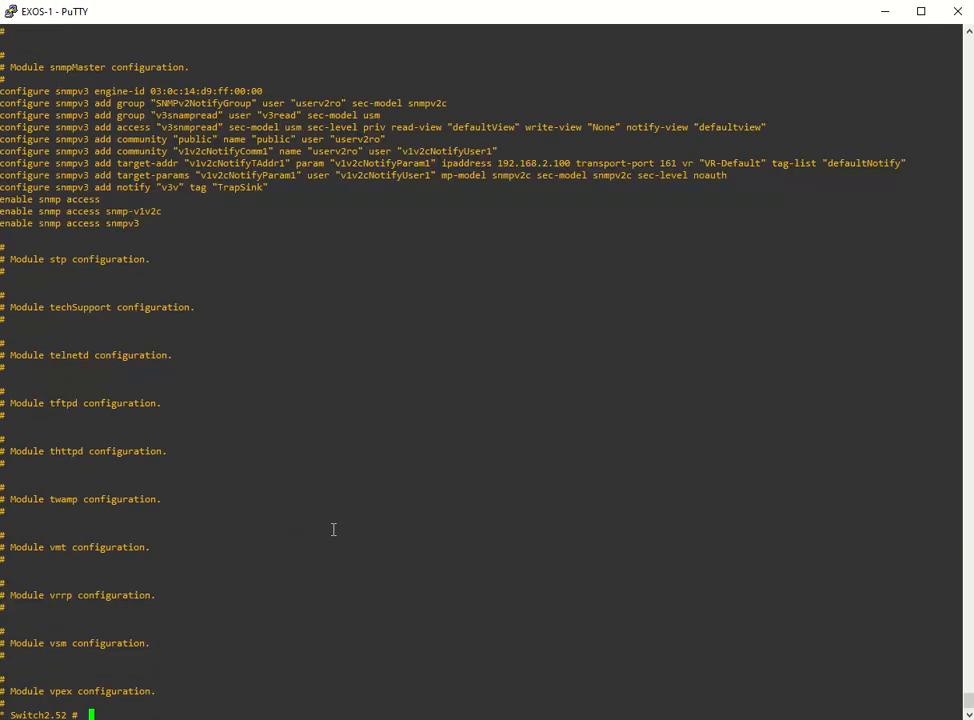
# Run "show configuration nettools" to display the DNS and SNTP settings
pyautogui.write('show configuratio')
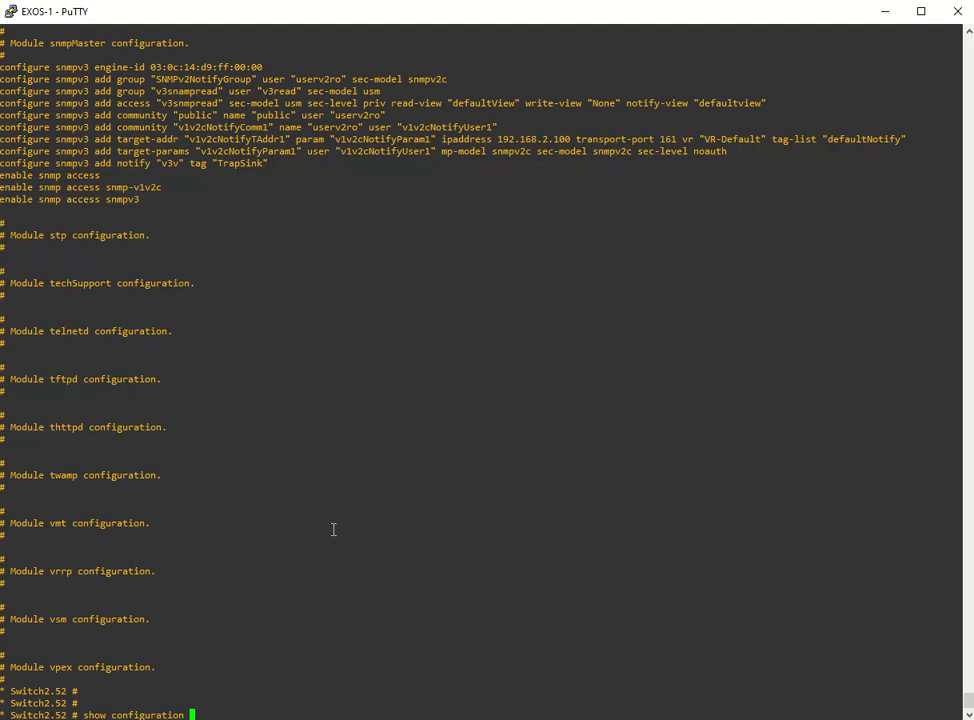
pyautogui.write('nettool')
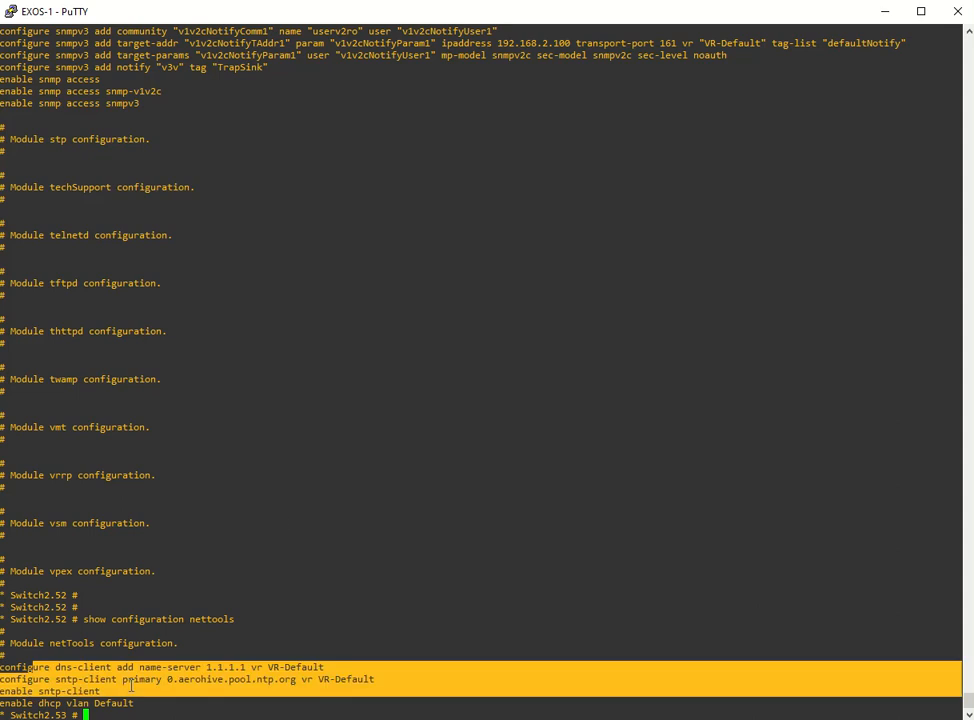
pyautogui.write('show configuration')
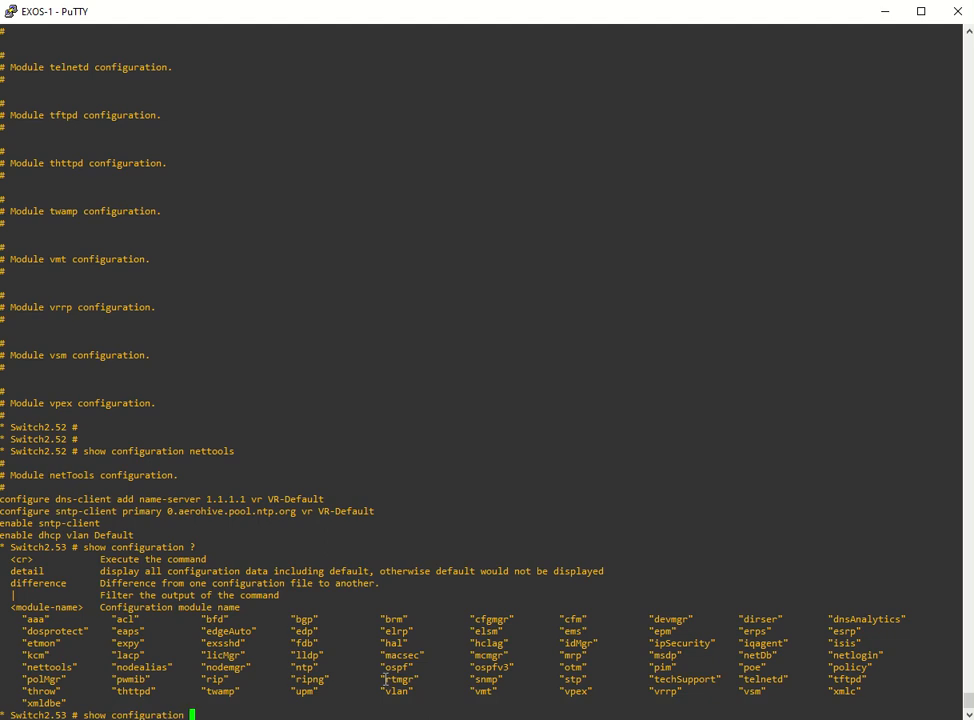
# List the configuration modules and display the VLAN module configuration with VLAN_0111 details
pyautogui.doubleClick(400, 680)
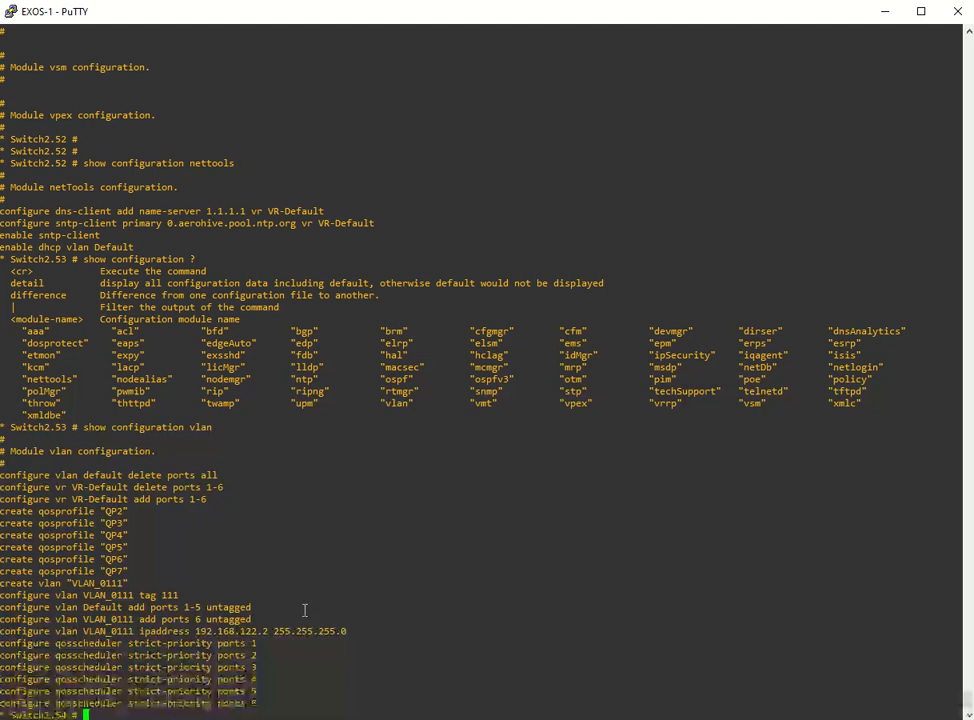
pyautogui.moveTo(386, 544)
pyautogui.write('show port')
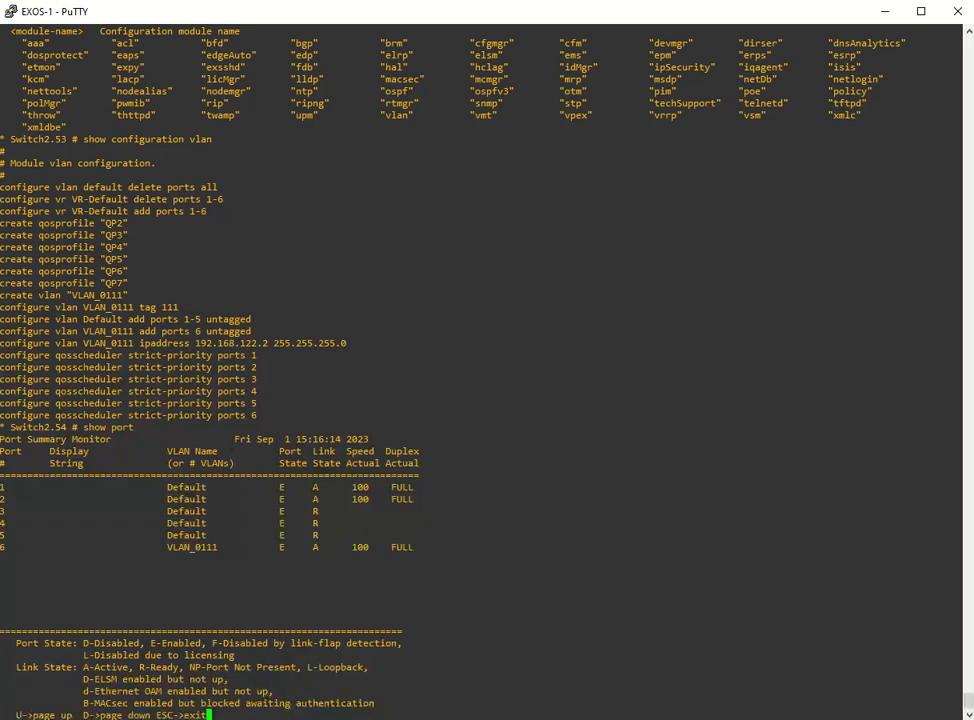
pyautogui.moveTo(732, 604)
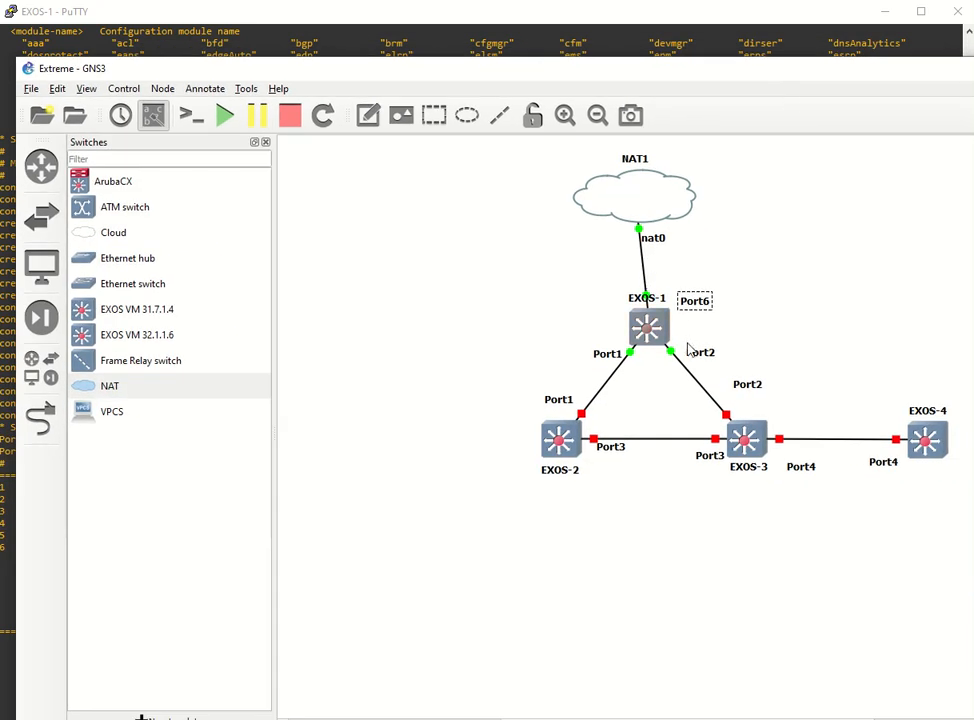
pyautogui.rightClick(670, 350)
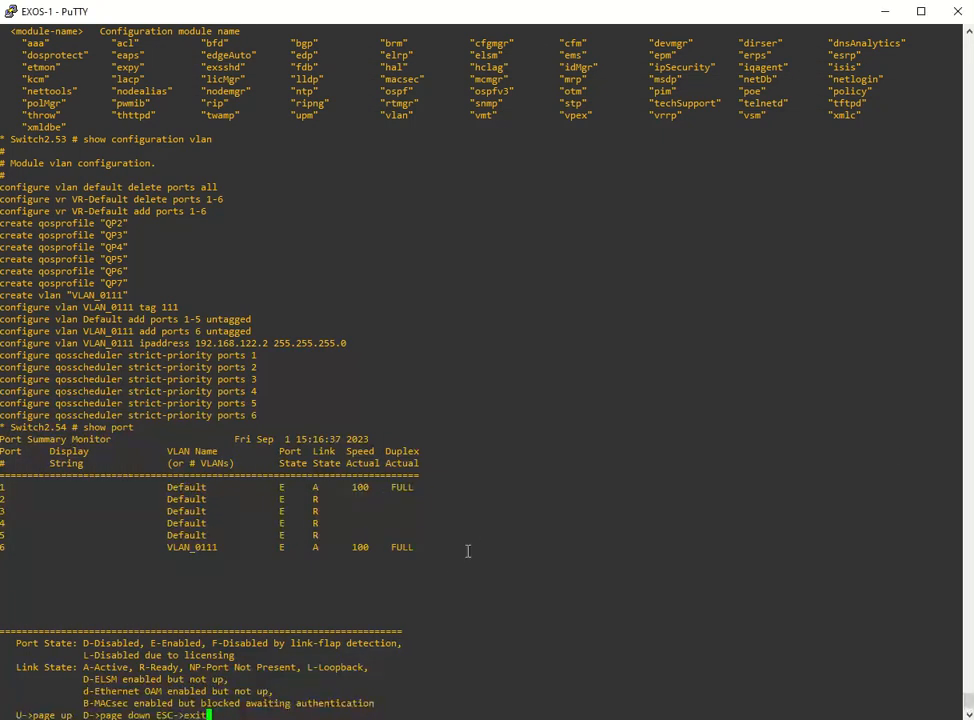
# Exit the live port monitor and run "show port no-refresh", then "show vlan"
pyautogui.press('Escape')
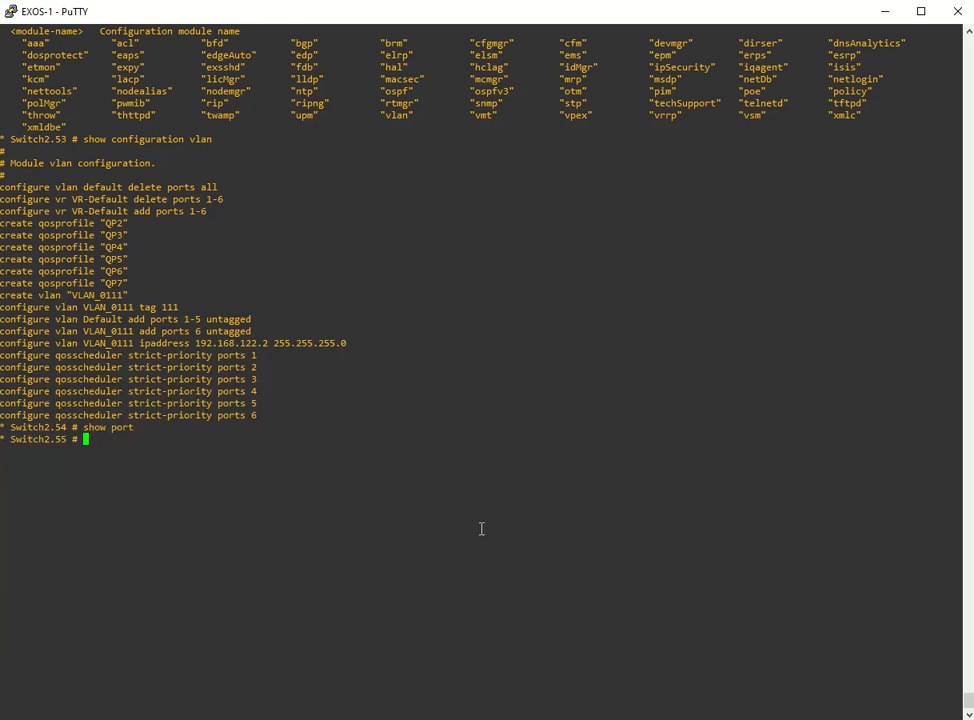
pyautogui.moveTo(332, 312)
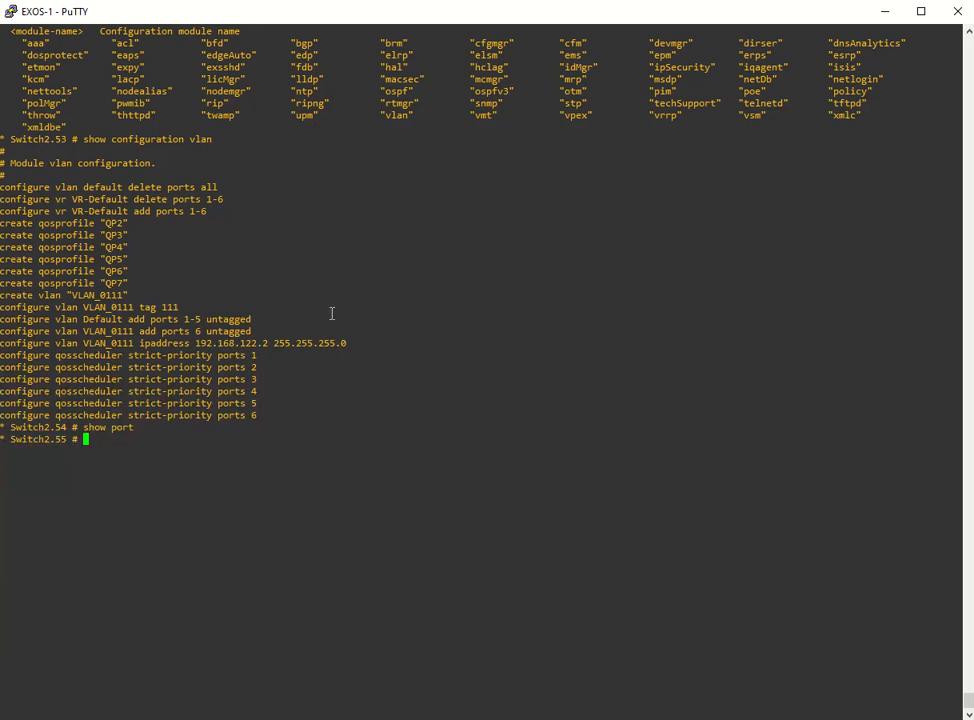
pyautogui.write('show port')
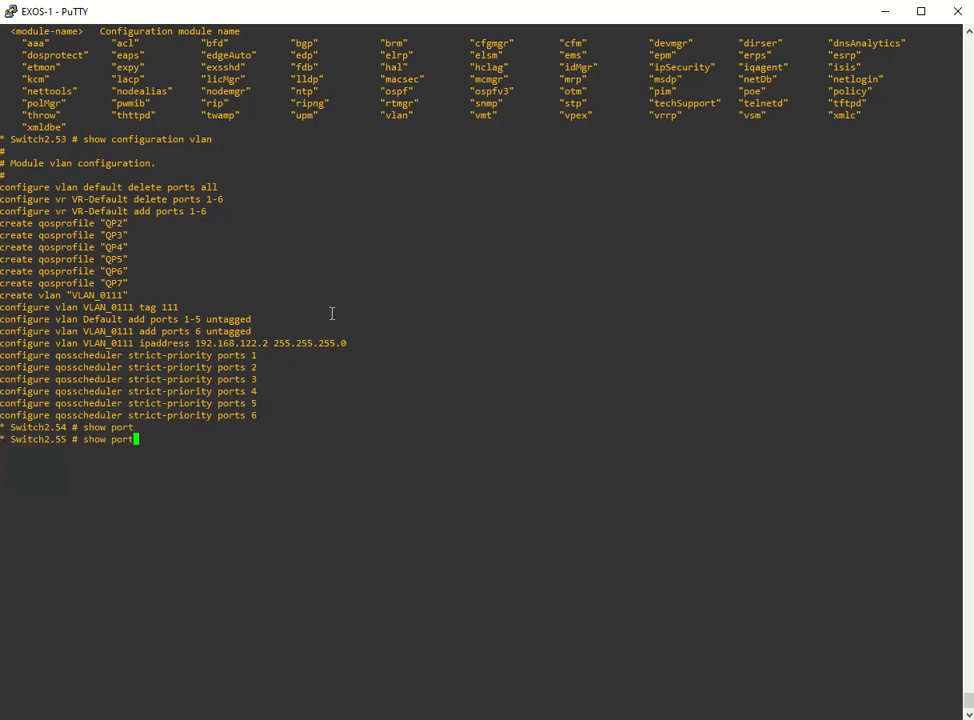
pyautogui.write('no-refre')
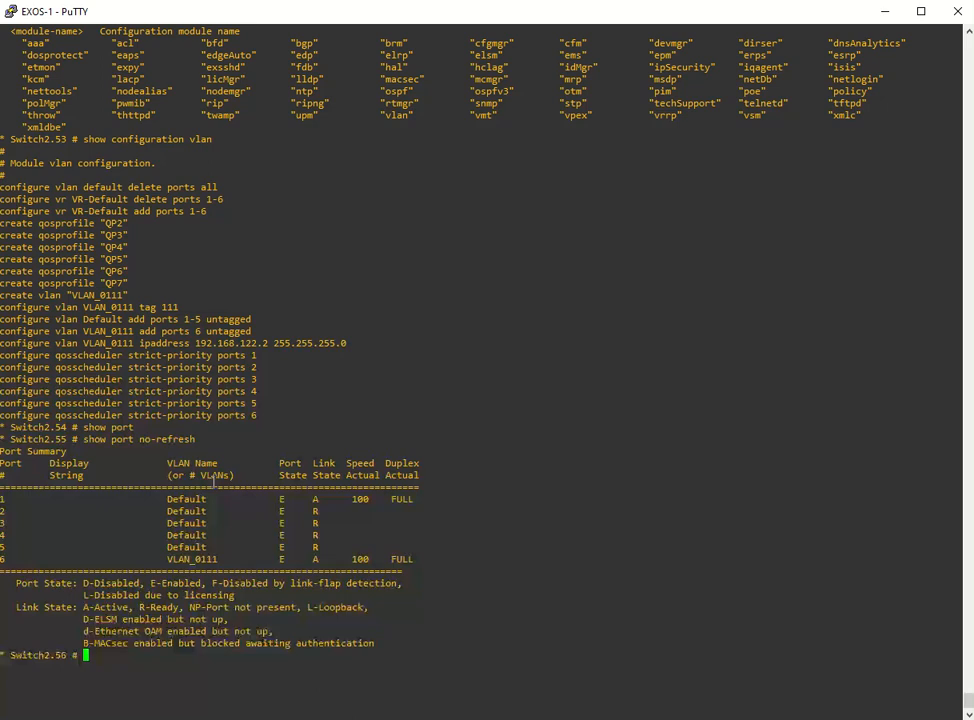
pyautogui.write('show vlan')
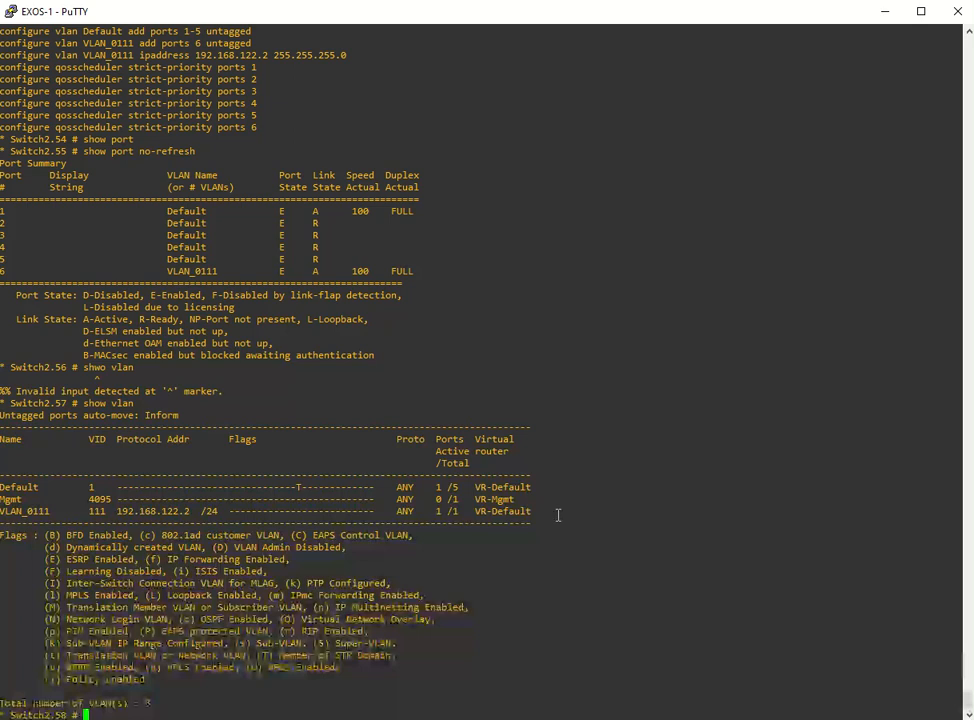
# Run "show vlan VLAN_0111" to display tag 111, 192.168.122.2/24 and its active port
pyautogui.write('show vlan')
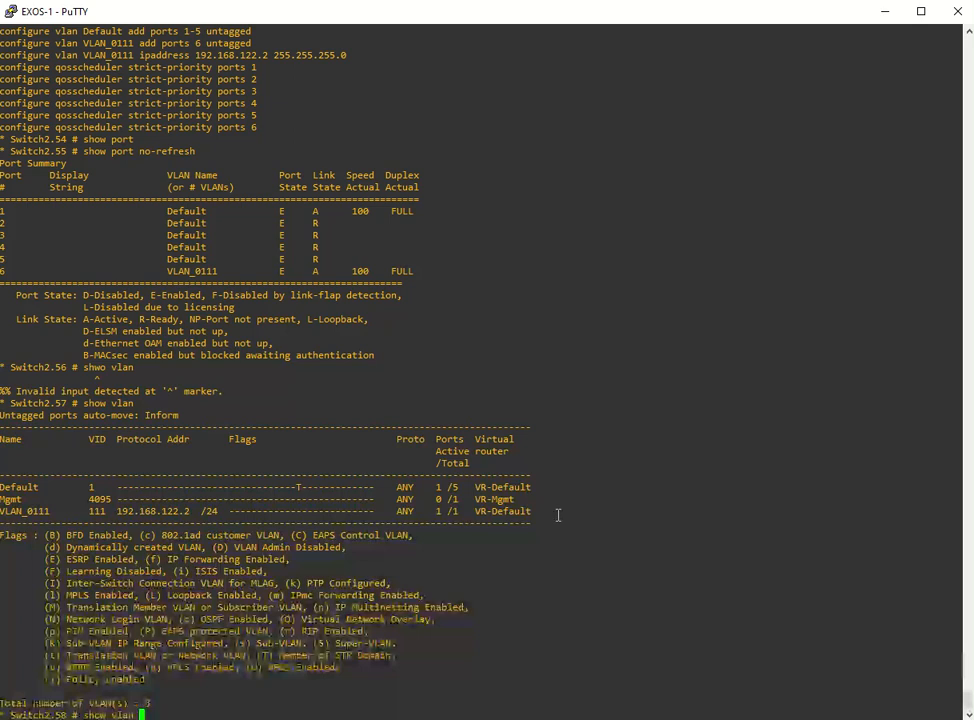
pyautogui.write('show vlan VLAN_0111')
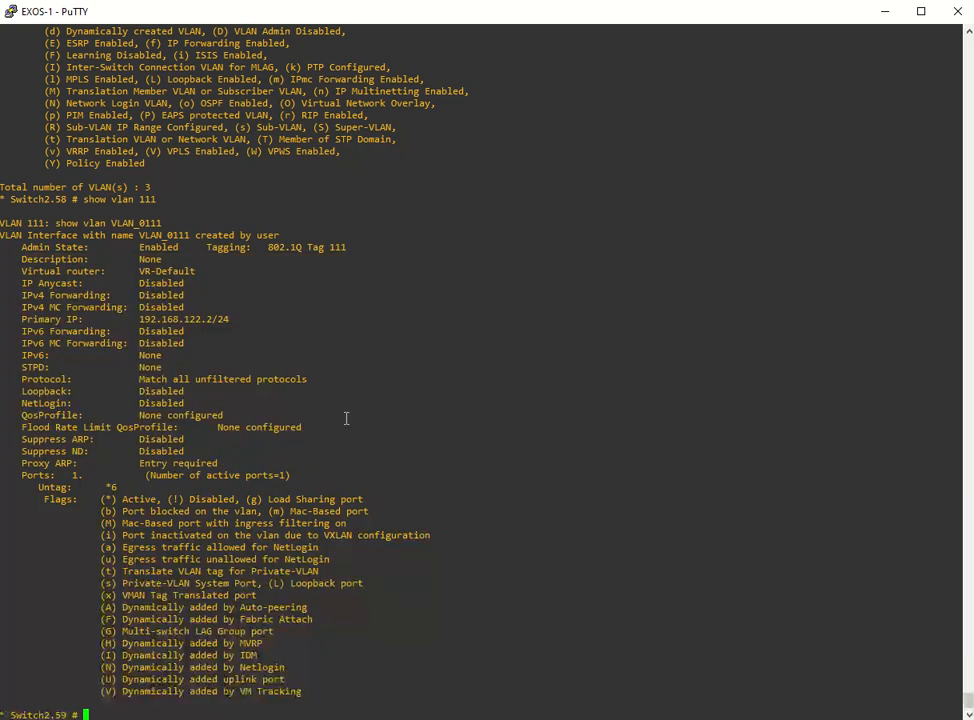
# Run "show iproute" for the routing table via 192.168.122.1, then "show iproute ?" for its options
pyautogui.write('show')
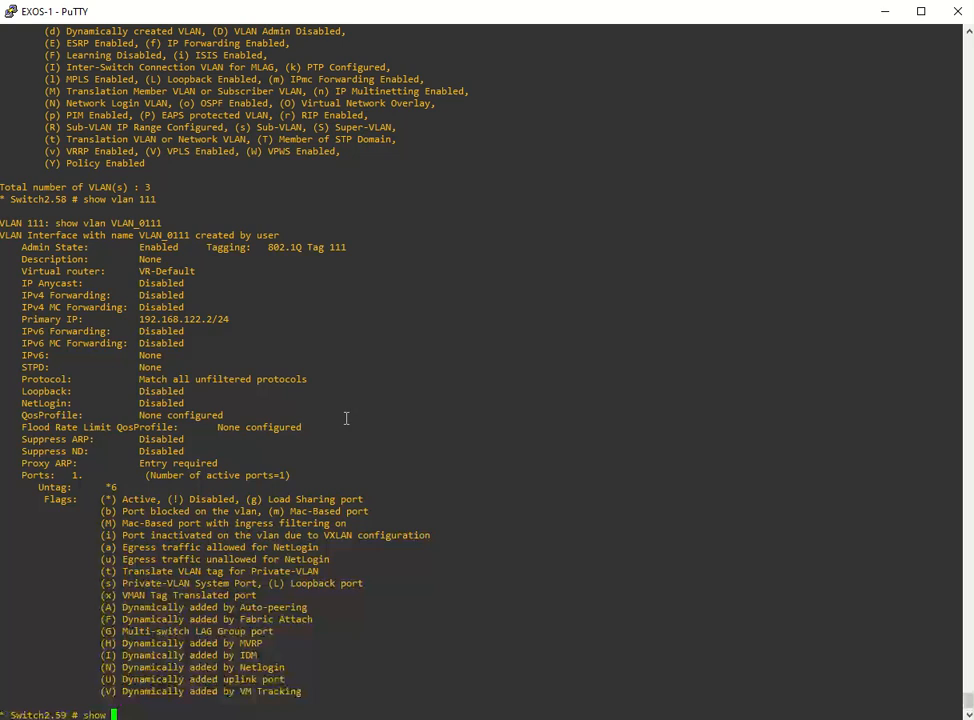
pyautogui.write('iproute')
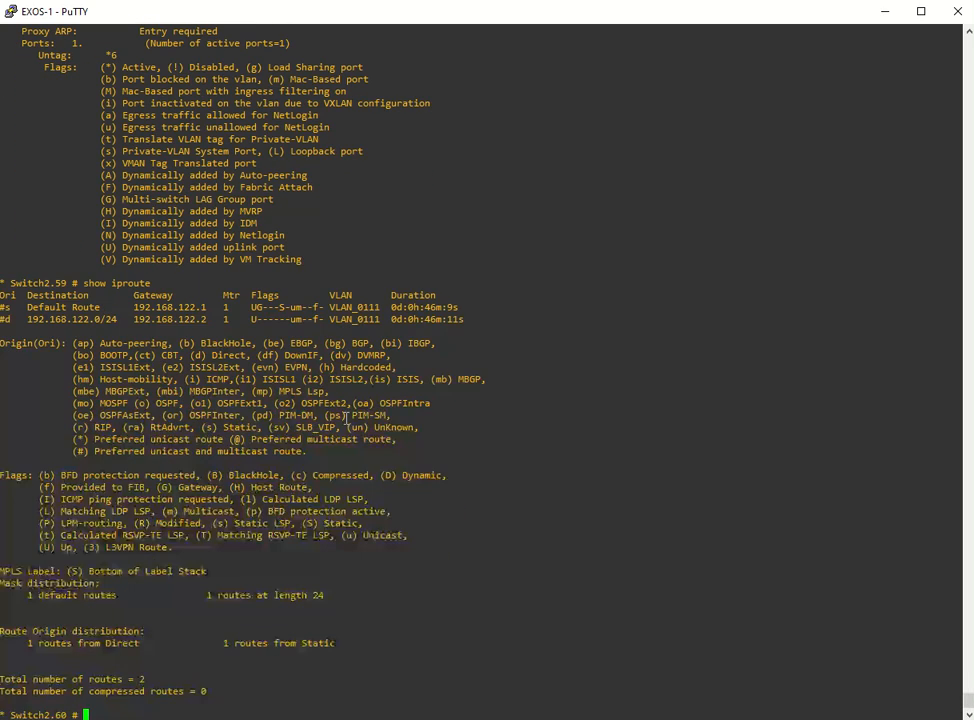
pyautogui.doubleClick(70, 320)
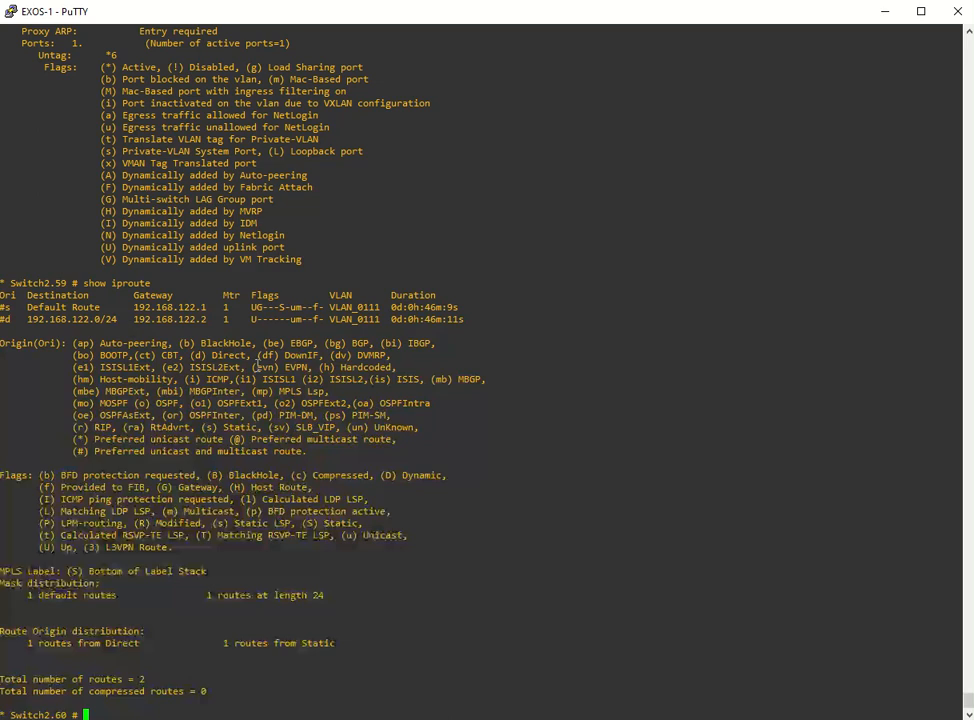
pyautogui.write('show iproute ?')
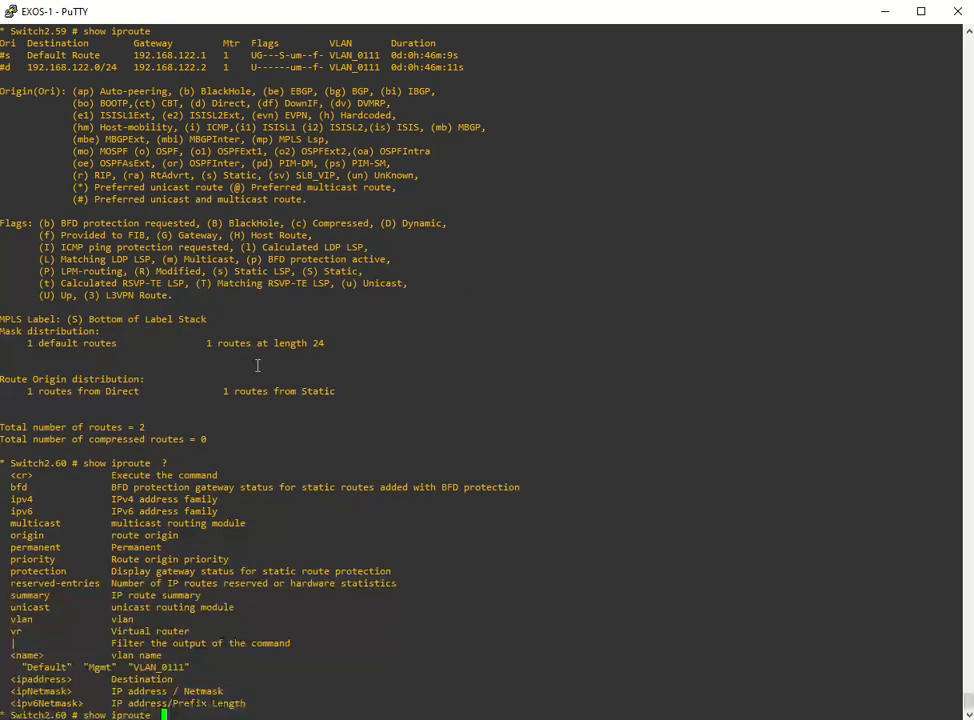